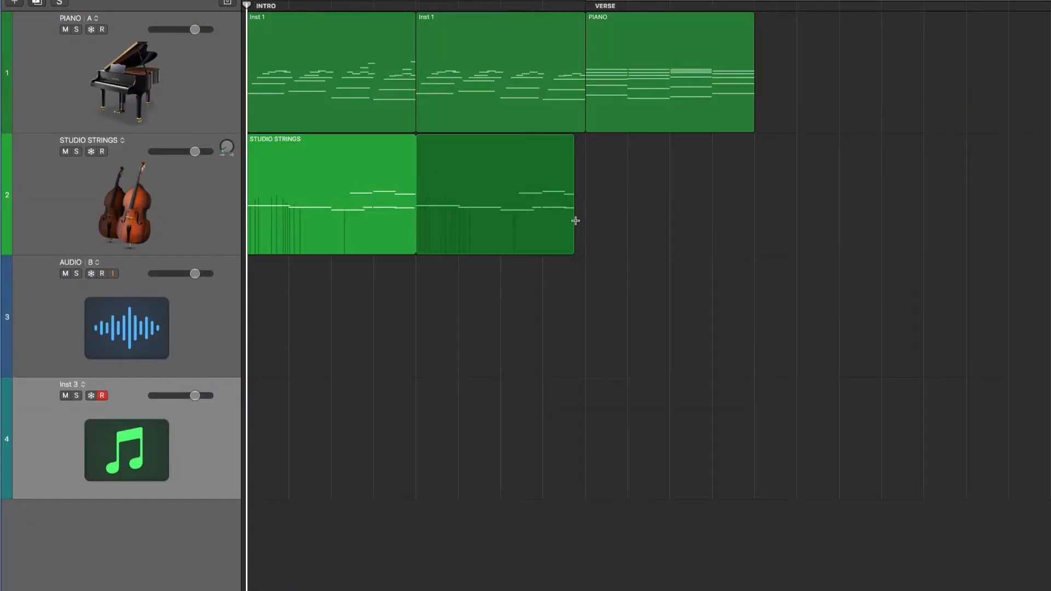
{"action": "mouse_move", "coordinate": [127, 88]}
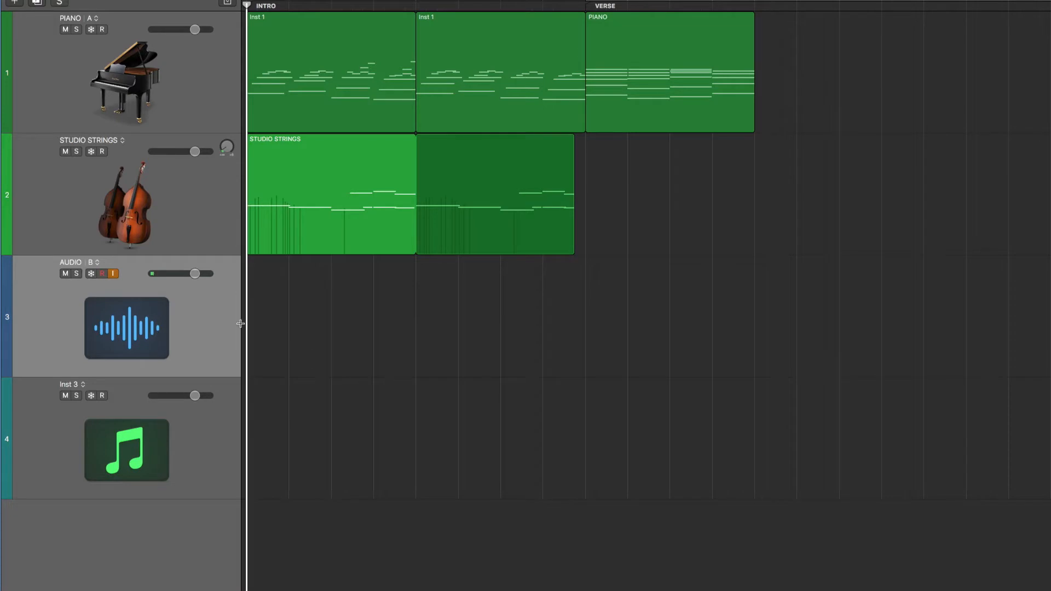
{"action": "mouse_move", "coordinate": [116, 328]}
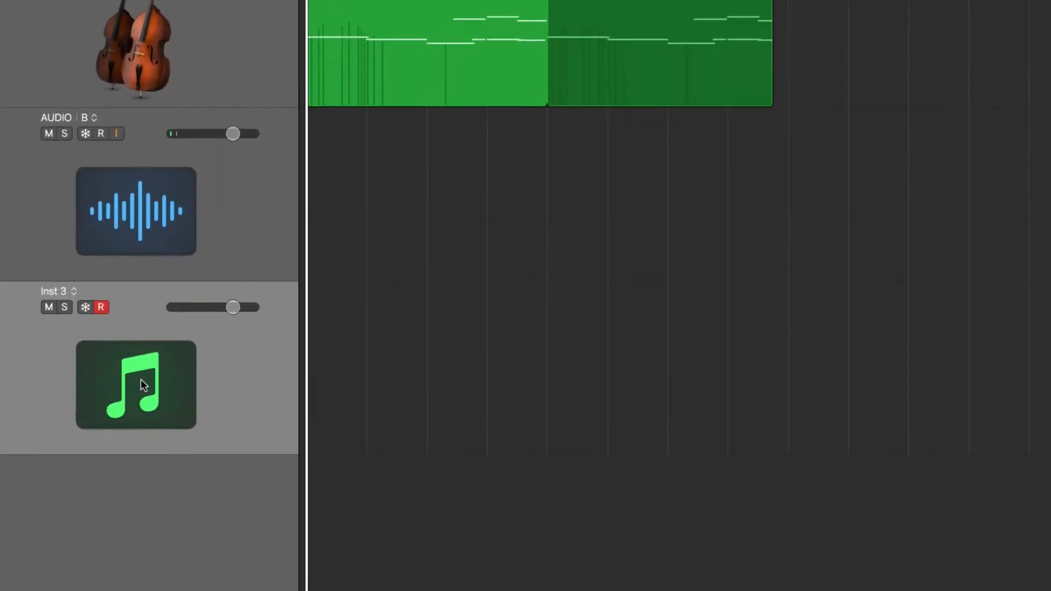
Browse the Inst 3 icon categories (Guitar, Strings, Keyboards, Bass) and show the Custom Icons collection
{"action": "left_click", "coordinate": [136, 384]}
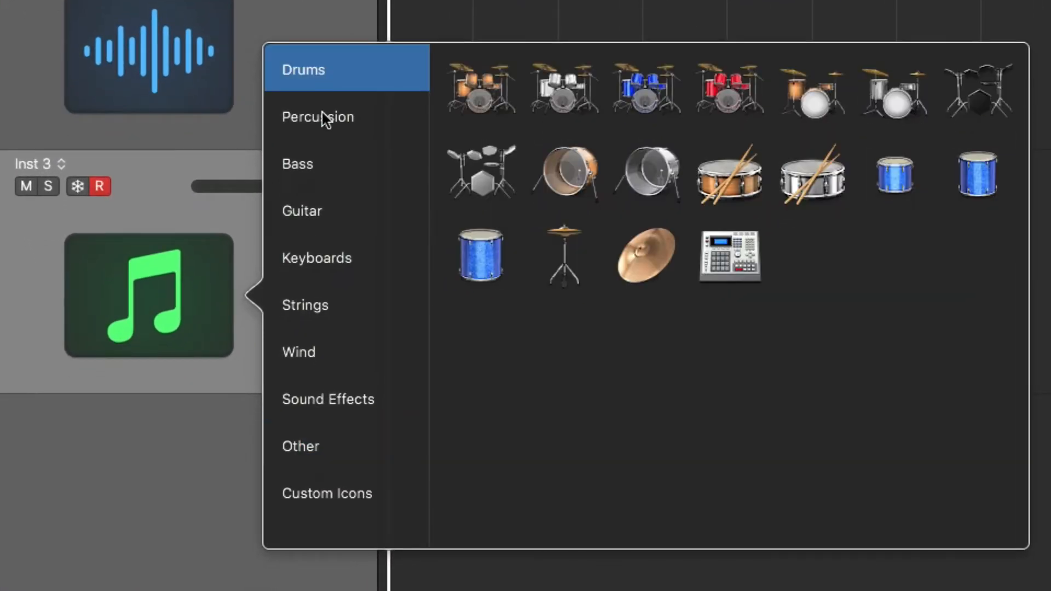
{"action": "left_click", "coordinate": [315, 257]}
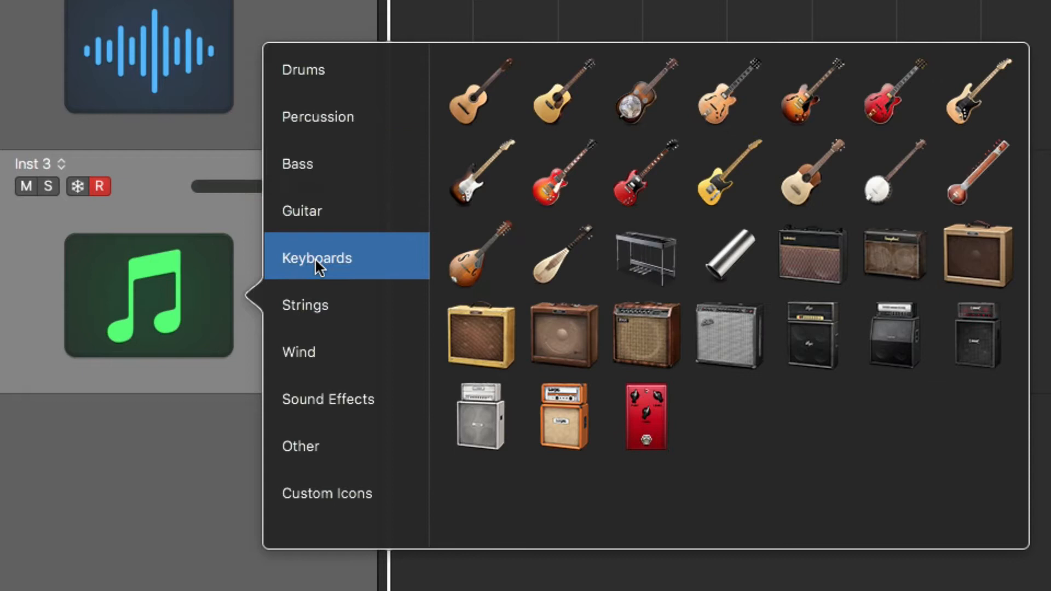
{"action": "left_click", "coordinate": [306, 306]}
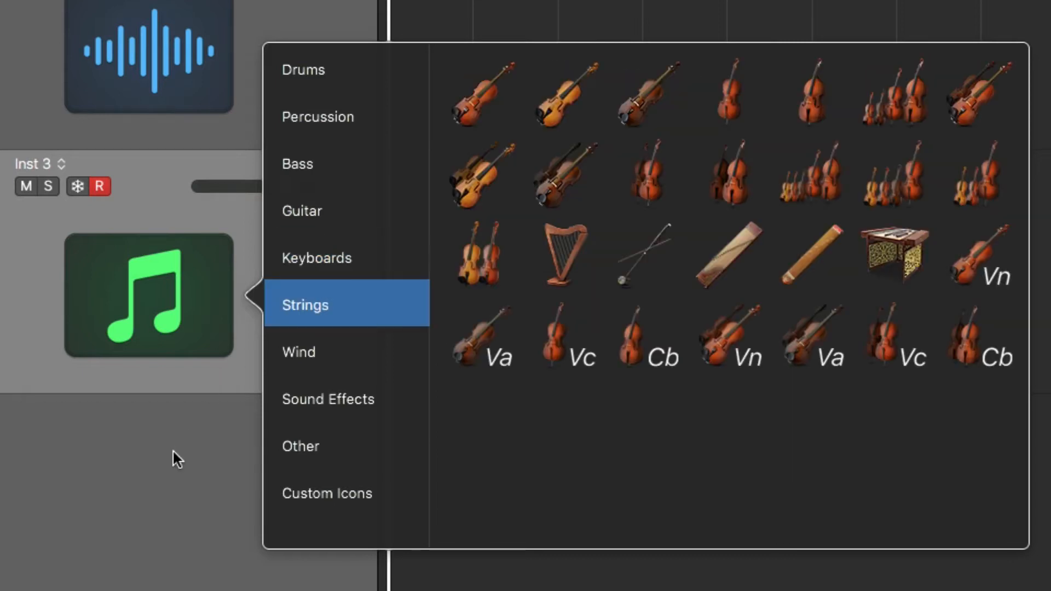
{"action": "left_click", "coordinate": [317, 257]}
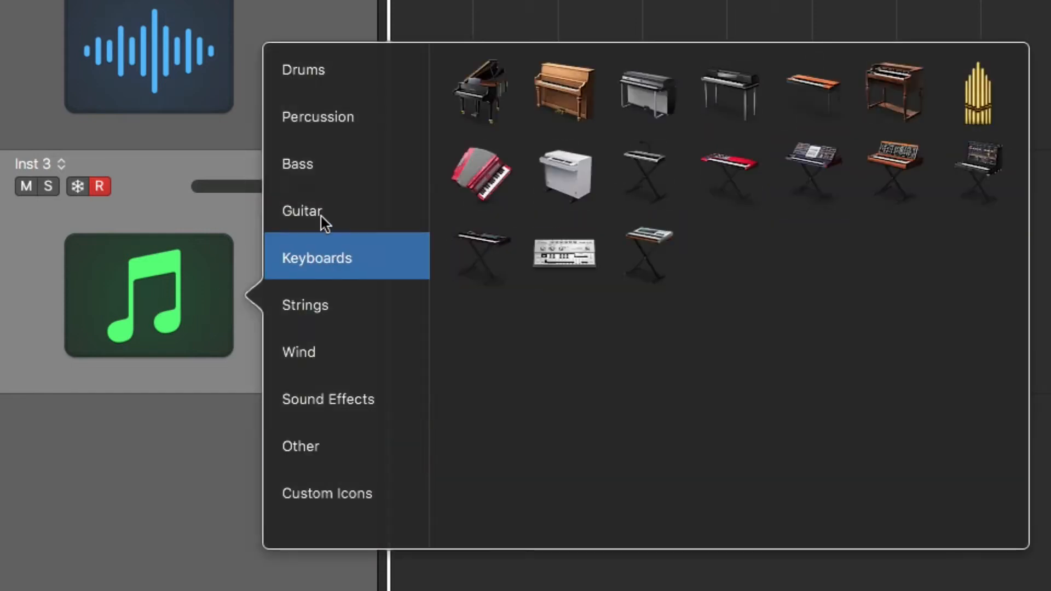
{"action": "left_click", "coordinate": [296, 164]}
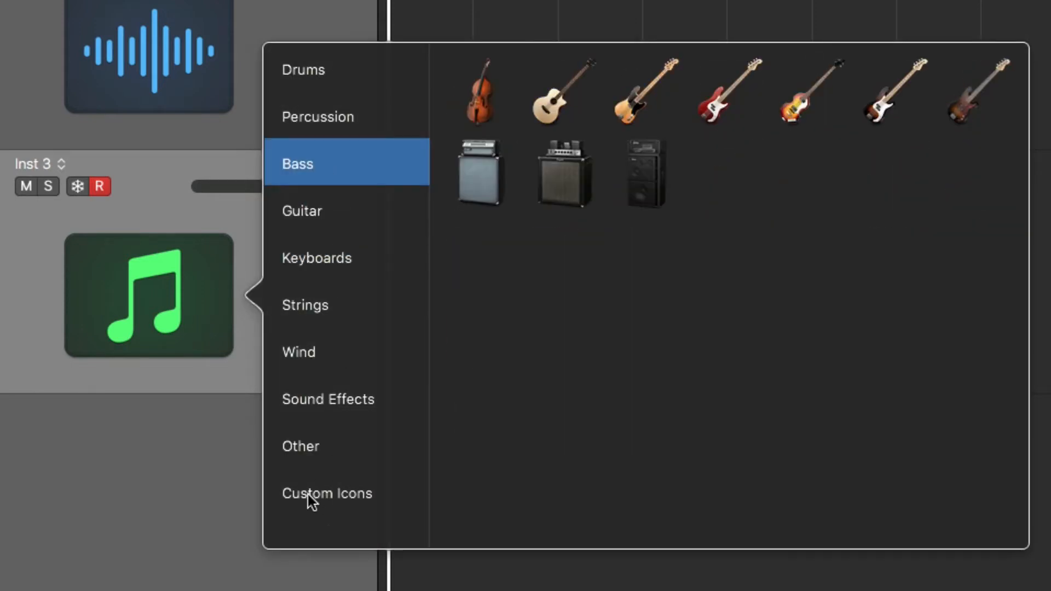
{"action": "left_click", "coordinate": [327, 493]}
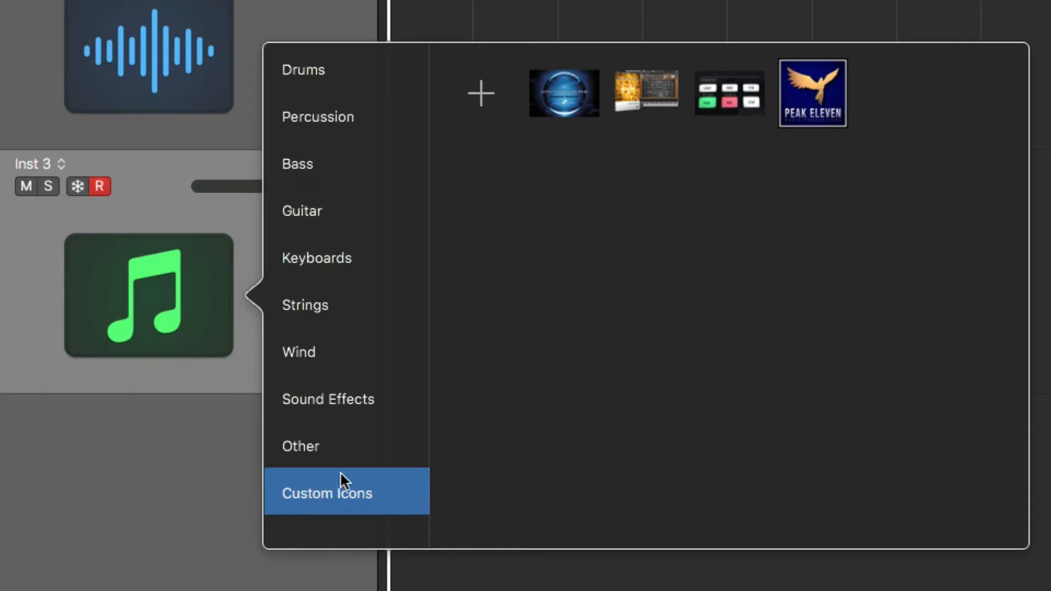
{"action": "mouse_move", "coordinate": [374, 504]}
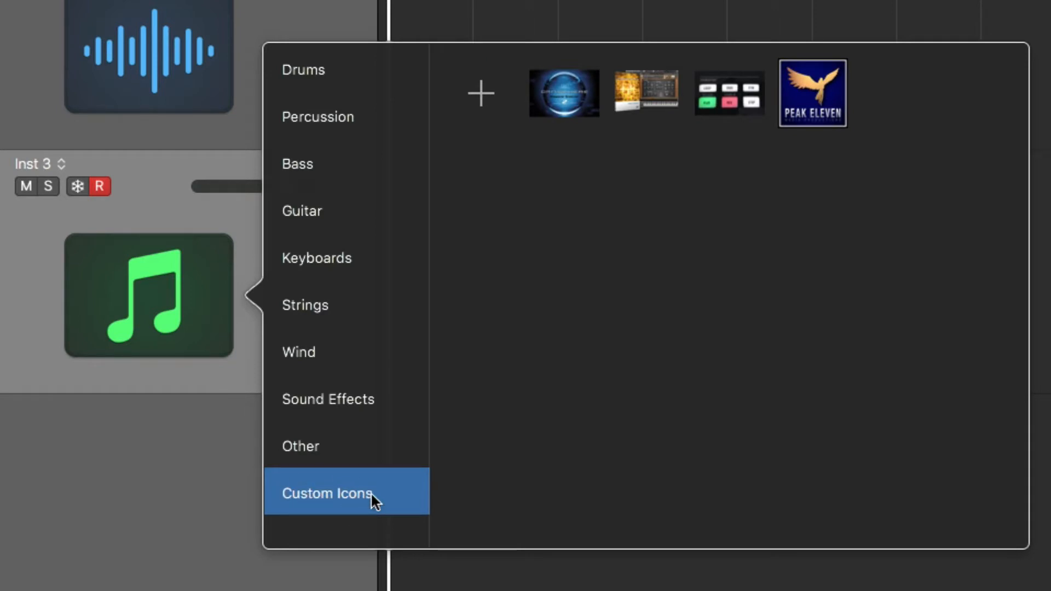
{"action": "mouse_move", "coordinate": [680, 142]}
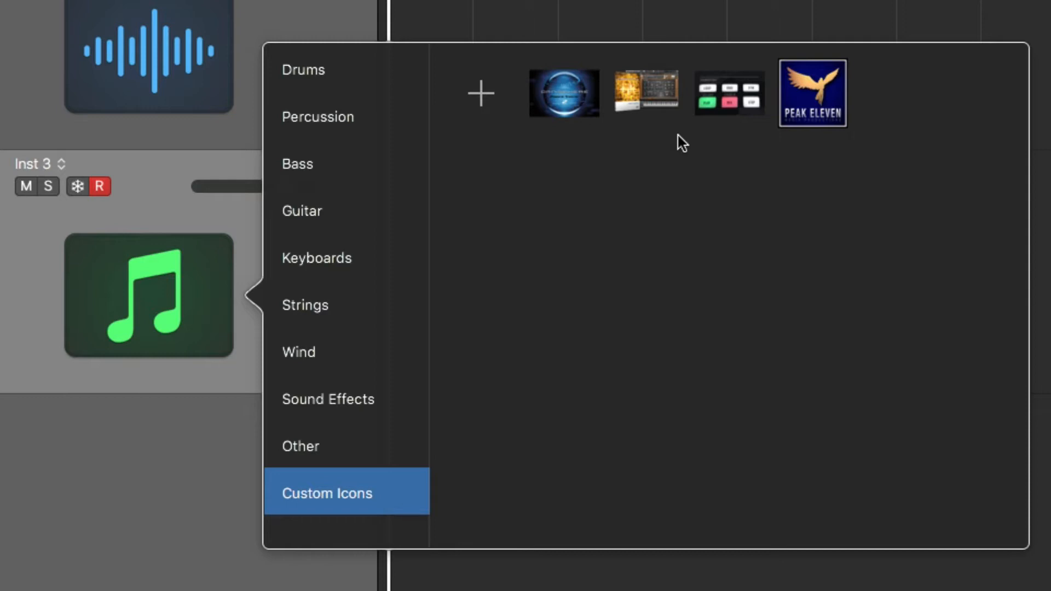
{"action": "mouse_move", "coordinate": [795, 182]}
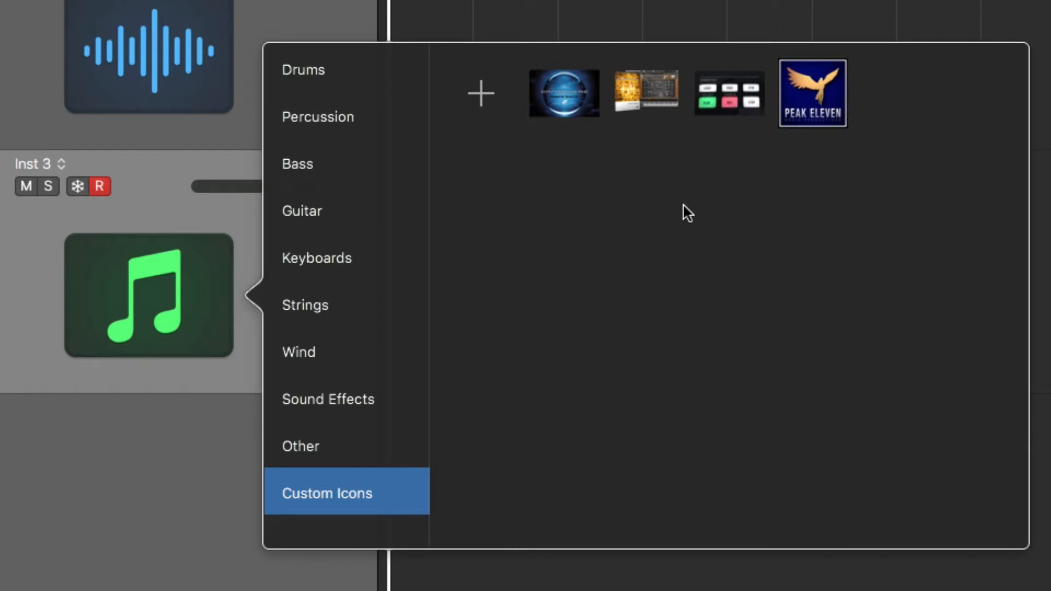
{"action": "mouse_move", "coordinate": [617, 152]}
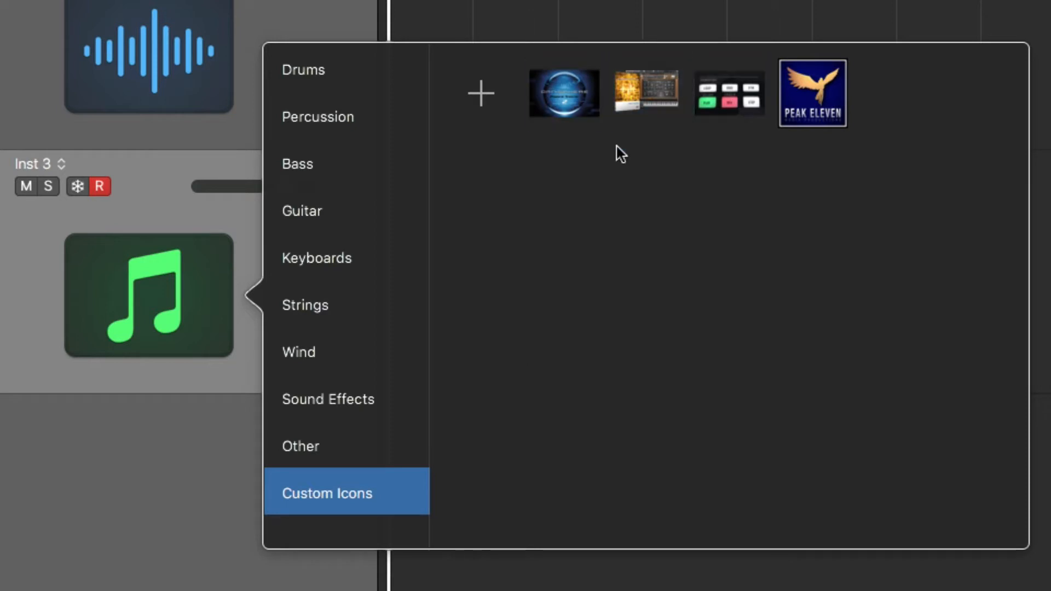
Set Inst 3's icon to the first custom image, then the second, and show the instrument plug-in list
{"action": "left_click", "coordinate": [564, 93]}
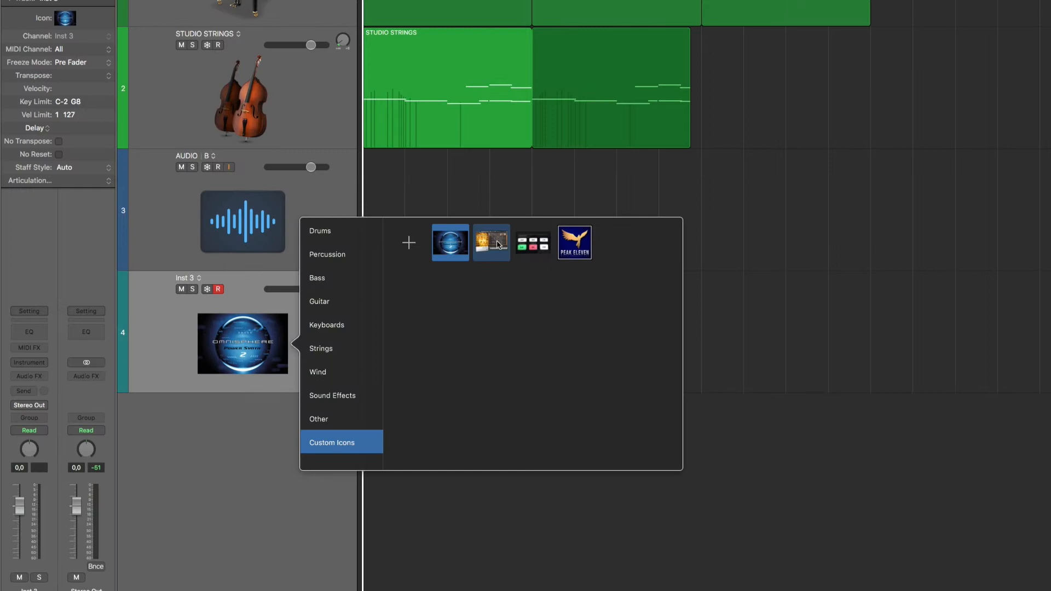
{"action": "left_click", "coordinate": [491, 242]}
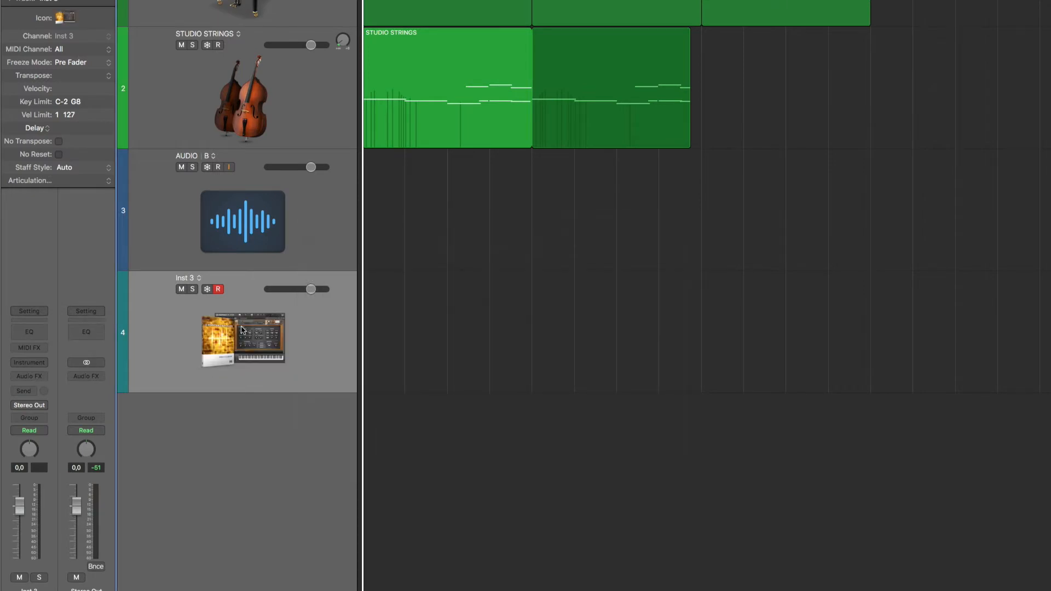
{"action": "left_click", "coordinate": [29, 362]}
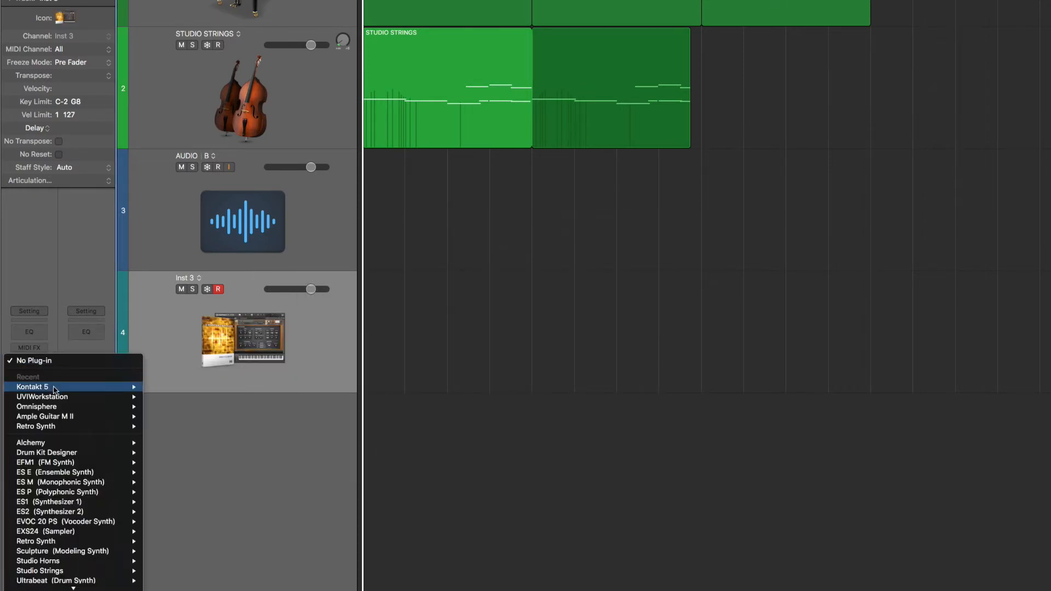
Load Komplete Kontrol as the instrument on the Inst 3 track
{"action": "left_click", "coordinate": [32, 386]}
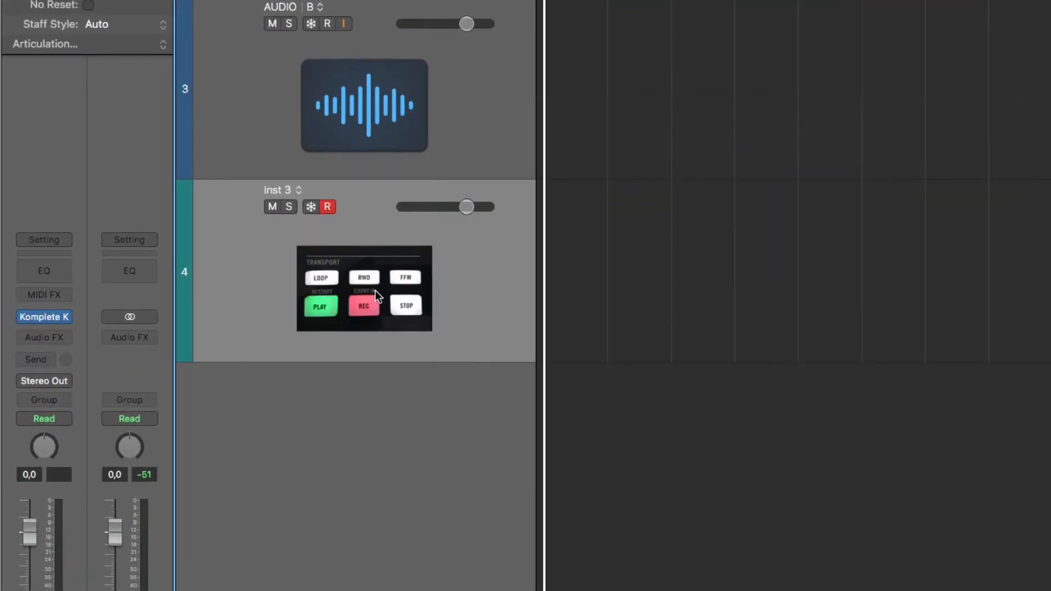
{"action": "mouse_move", "coordinate": [398, 252]}
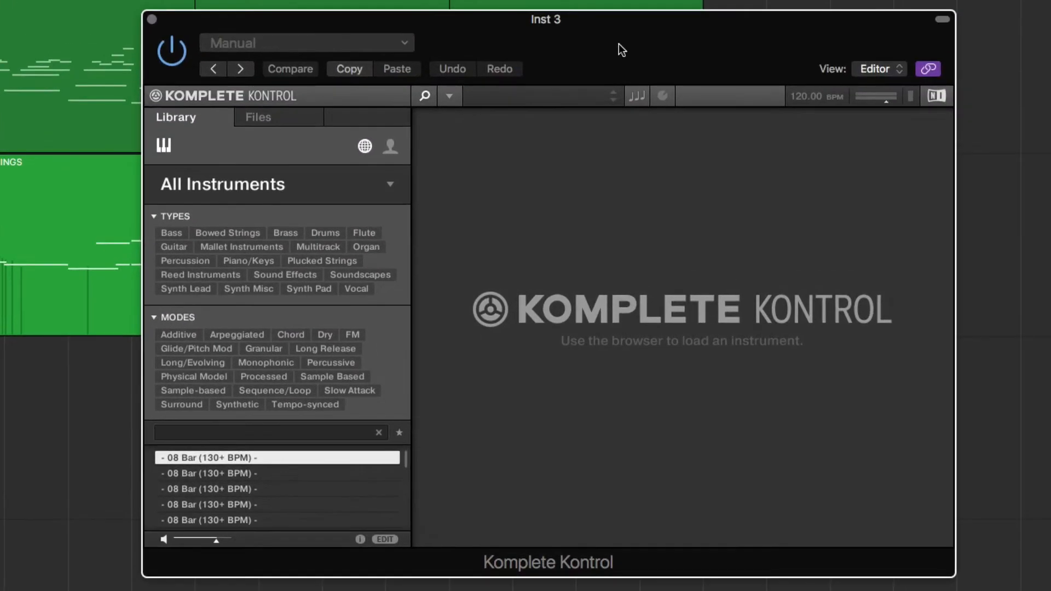
{"action": "mouse_move", "coordinate": [679, 262]}
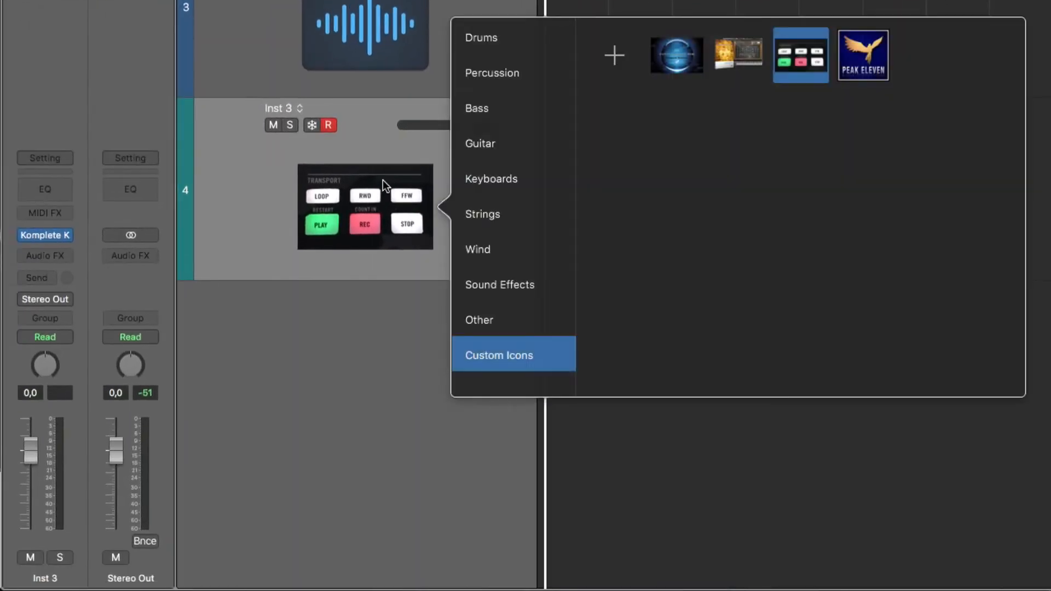
Set Inst 3's icon to the Peak Eleven logo from Custom Icons
{"action": "left_click", "coordinate": [863, 55]}
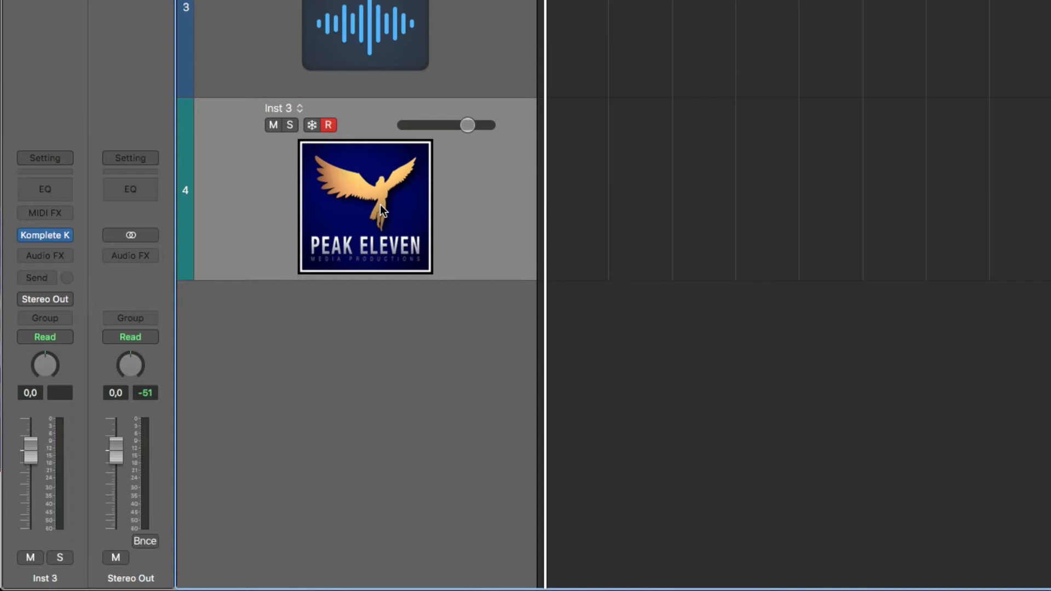
{"action": "mouse_move", "coordinate": [856, 166]}
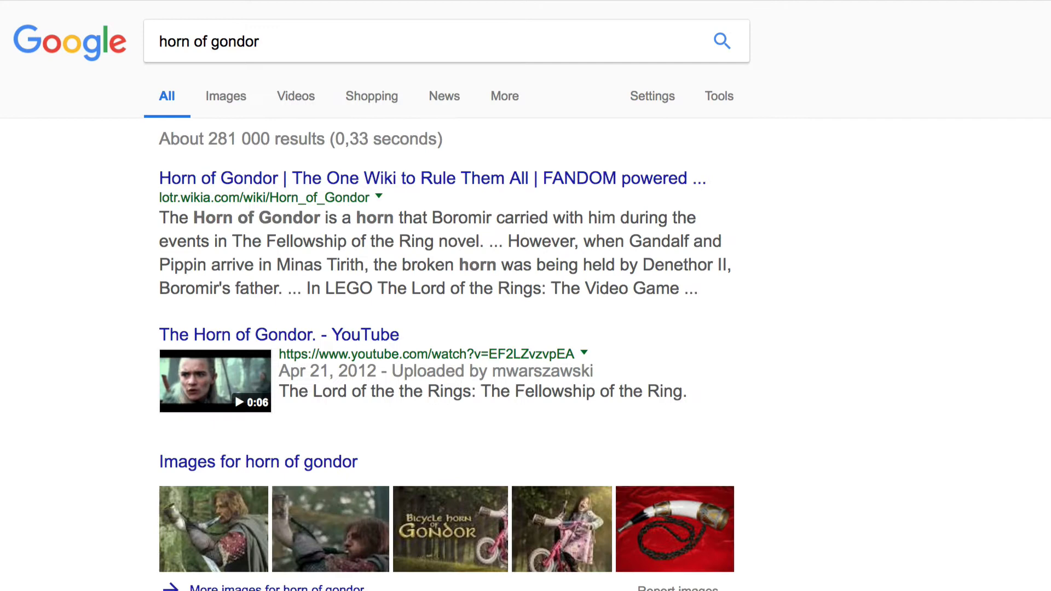
Show Google image results for horn of gondor and save the first Boromir horn picture
{"action": "left_click", "coordinate": [224, 96]}
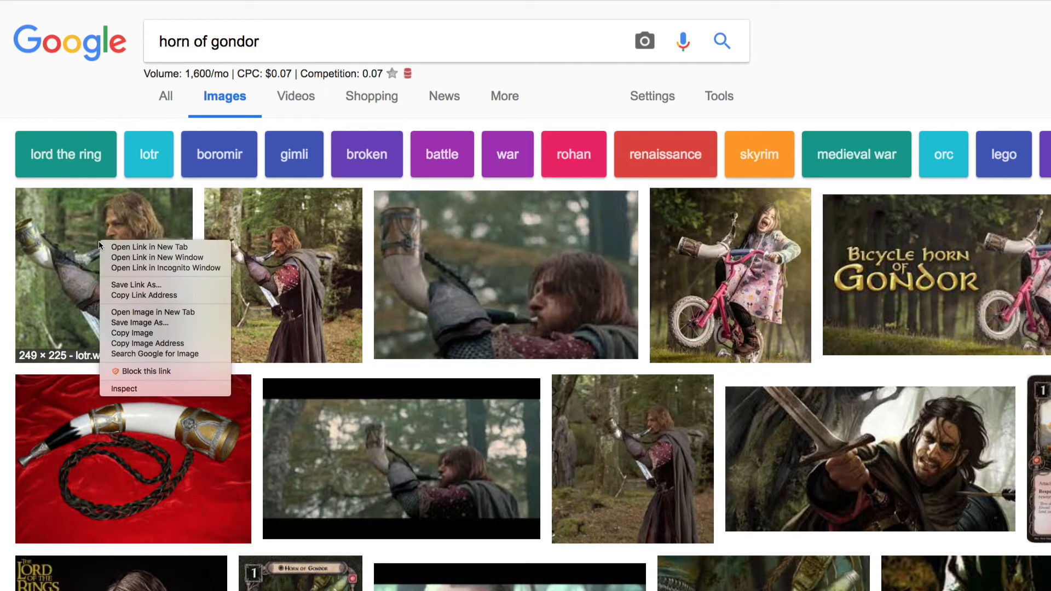
{"action": "left_click", "coordinate": [138, 322]}
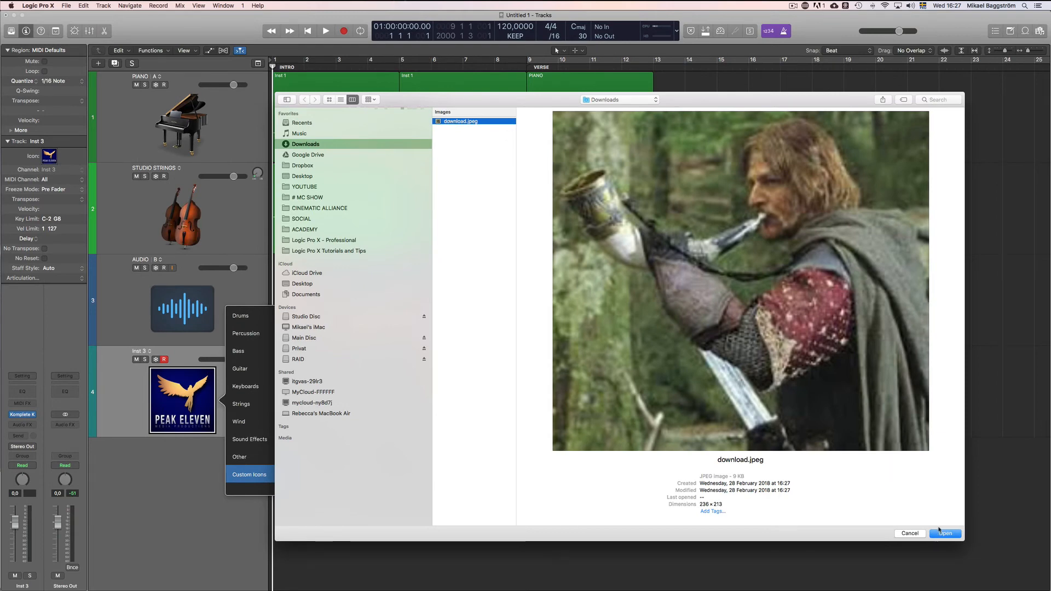
Import download.jpeg from Downloads as the Inst 3 track's custom icon
{"action": "left_click", "coordinate": [944, 533]}
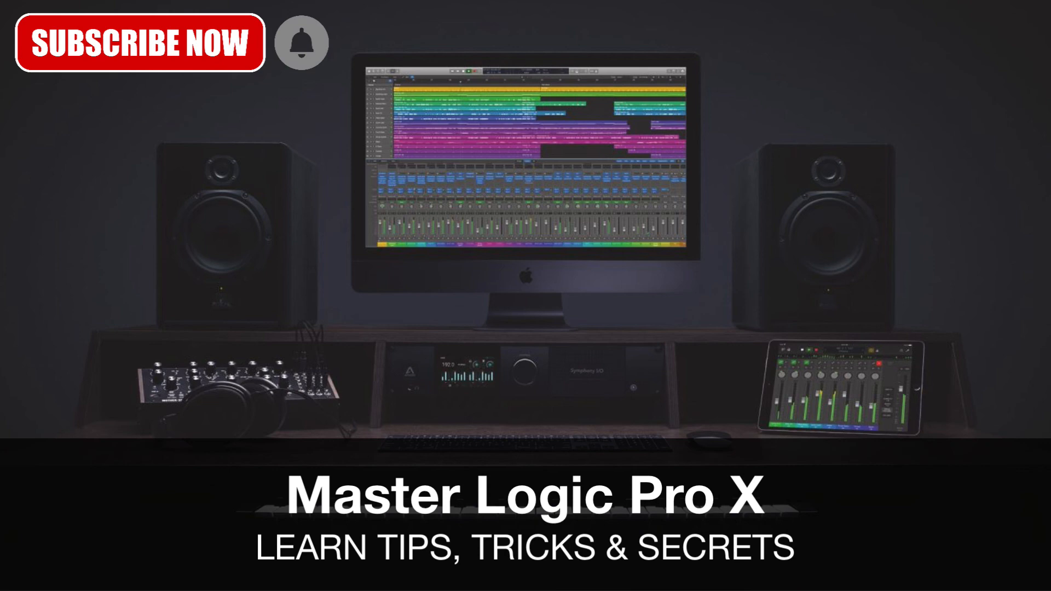
{"action": "left_click", "coordinate": [137, 43]}
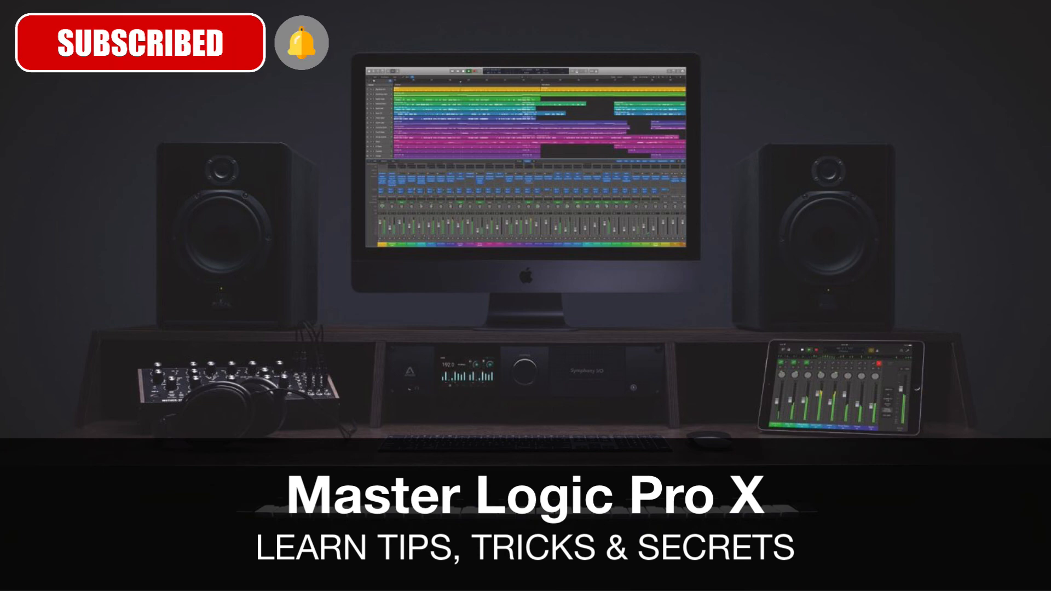